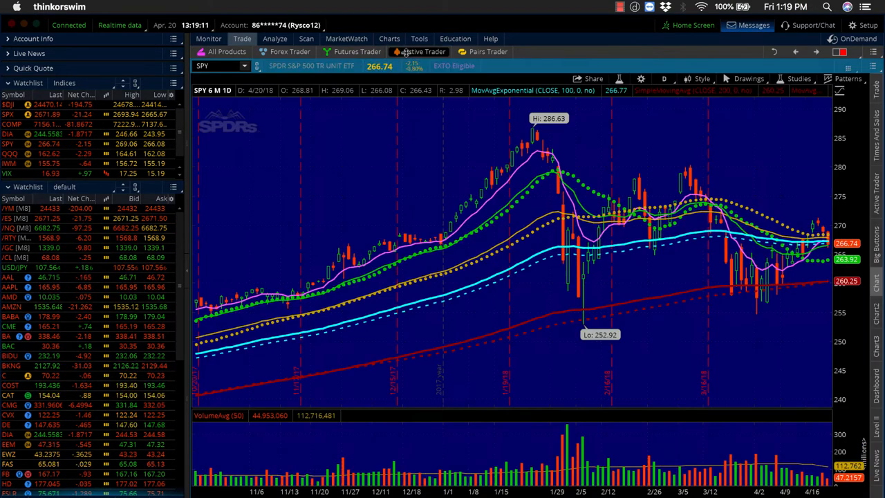
Step: Load the XLE ticker on the chart to review its six-month daily candles
type("XLE")
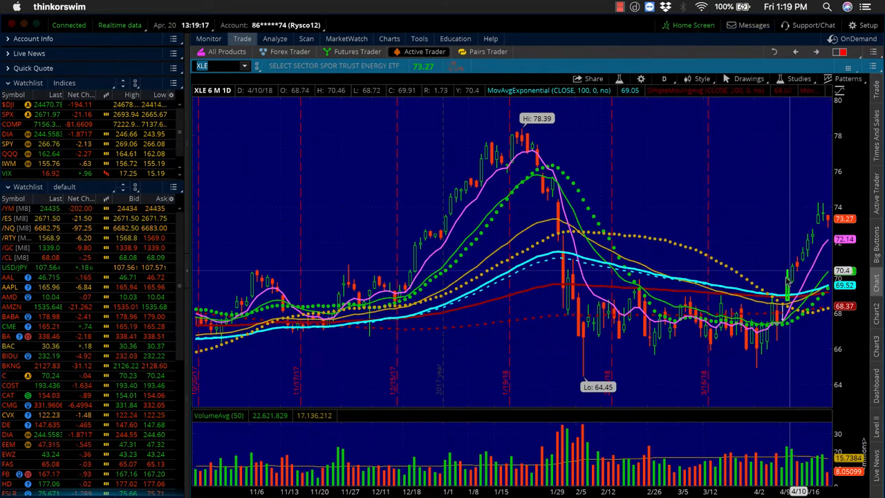
mouse_move(799, 254)
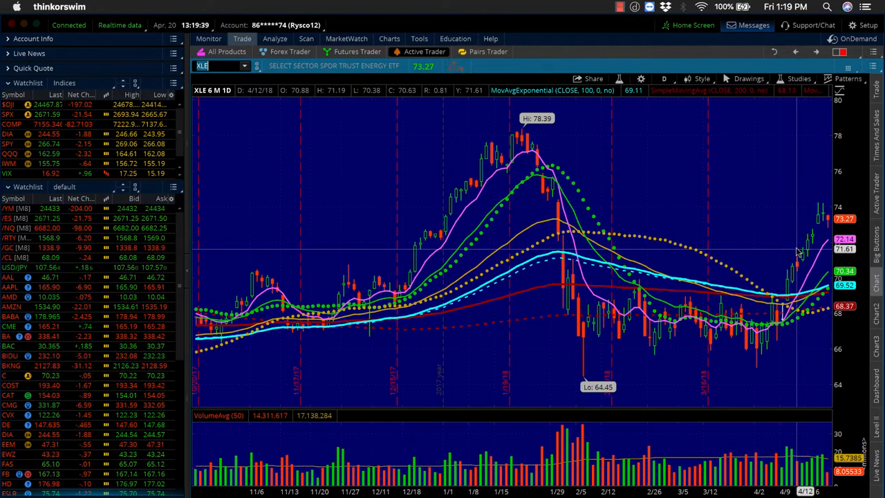
mouse_move(581, 207)
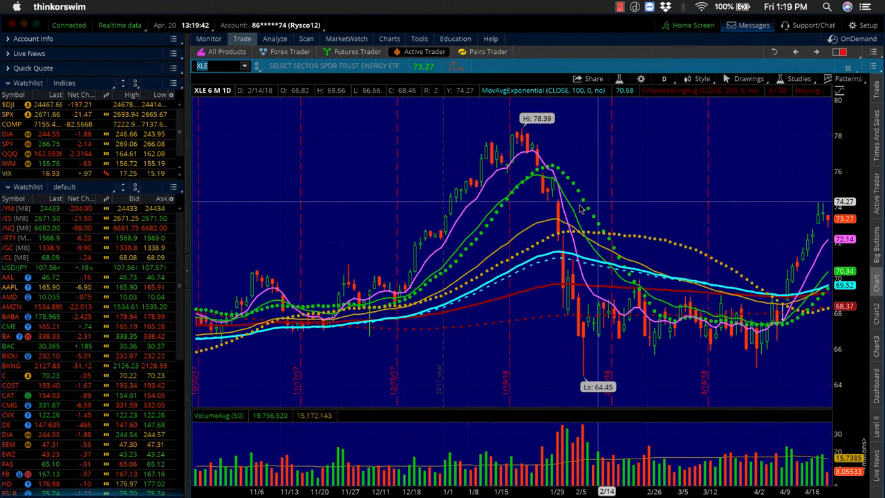
mouse_move(561, 207)
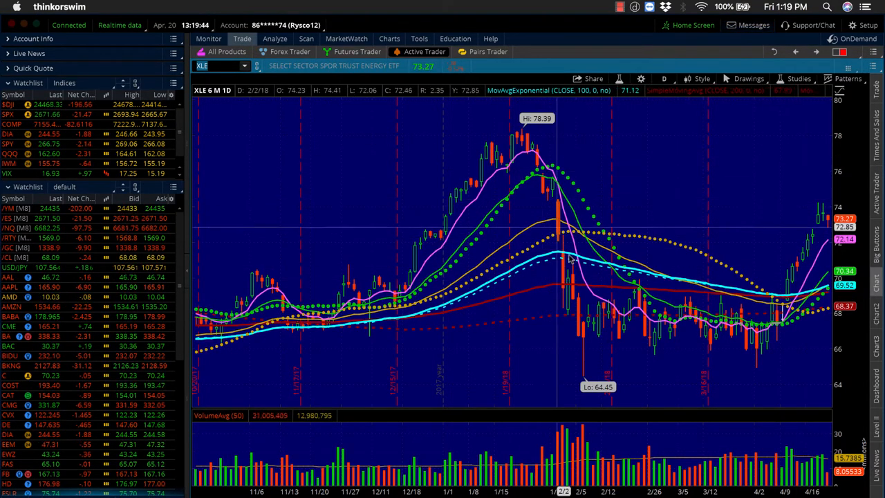
mouse_move(591, 299)
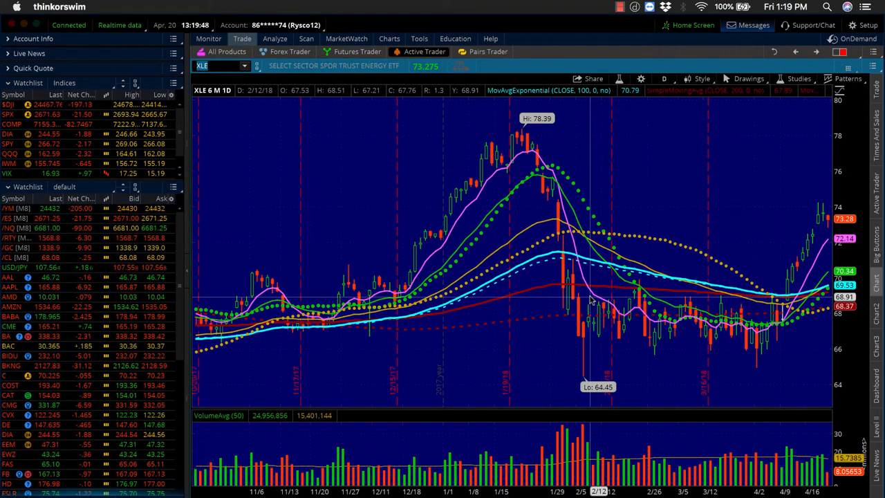
mouse_move(806, 216)
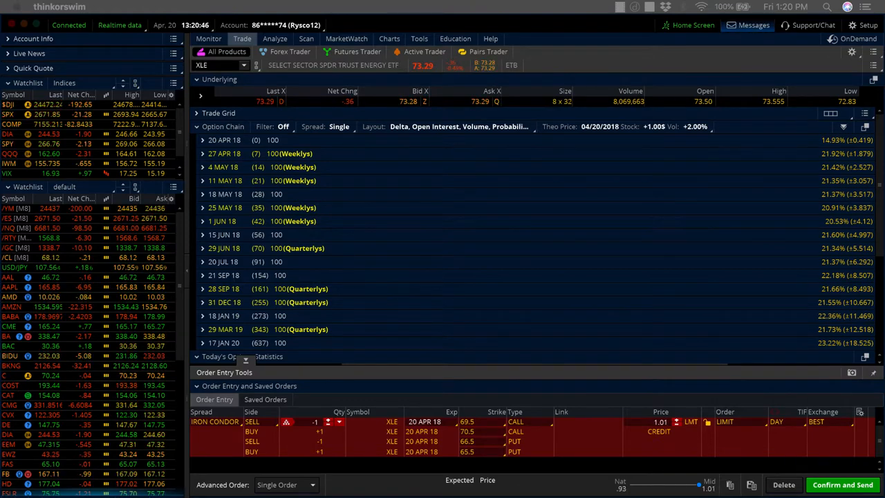
Step: Expand the 4 MAY 18 (Weeklys) expiration in XLE's option chain
left_click(203, 189)
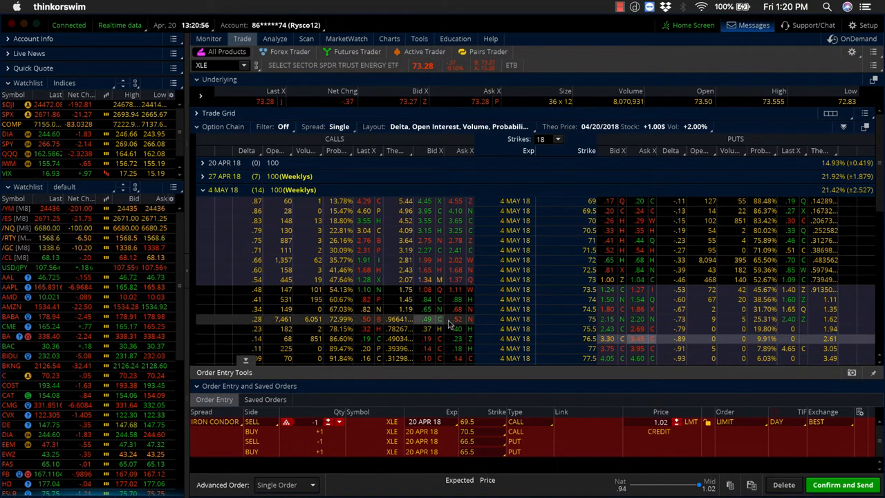
Step: Sell a vertical on the 4 May 18 XLE 75 call, then edit the long leg's strike
right_click(439, 319)
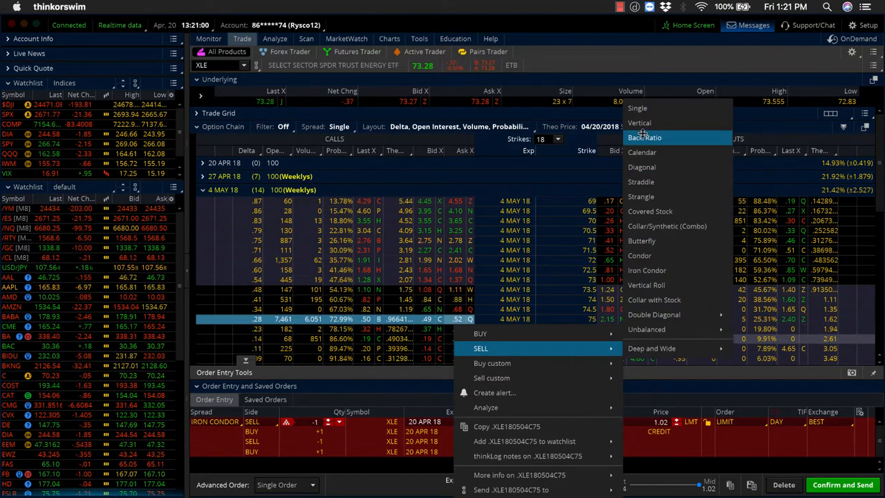
left_click(639, 122)
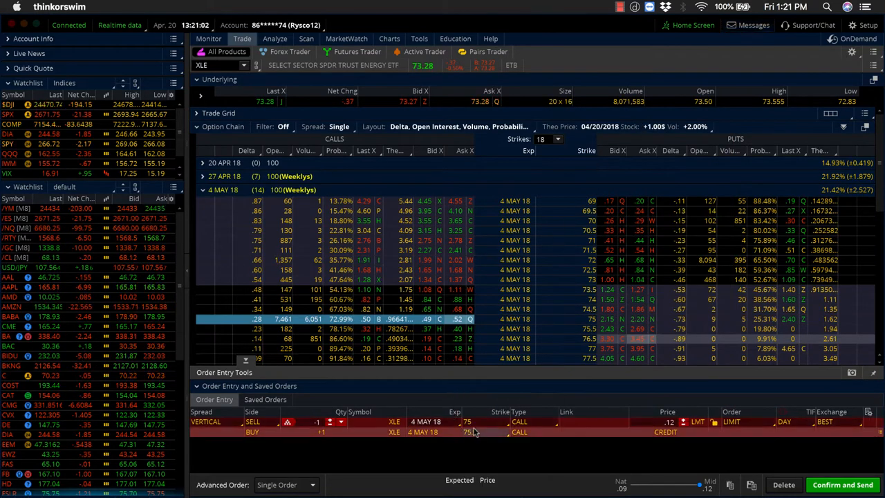
left_click(469, 431)
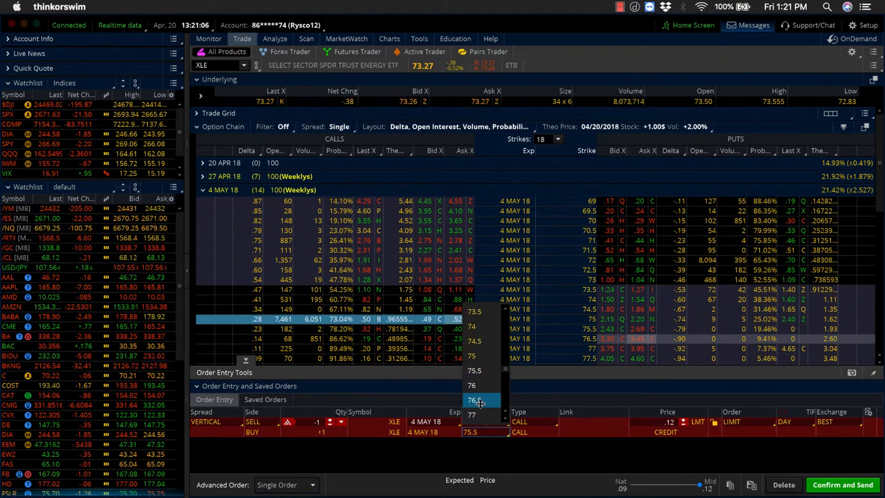
Step: Change the long strike to 76.5 and review the 0.45 credit order confirmation
left_click(474, 399)
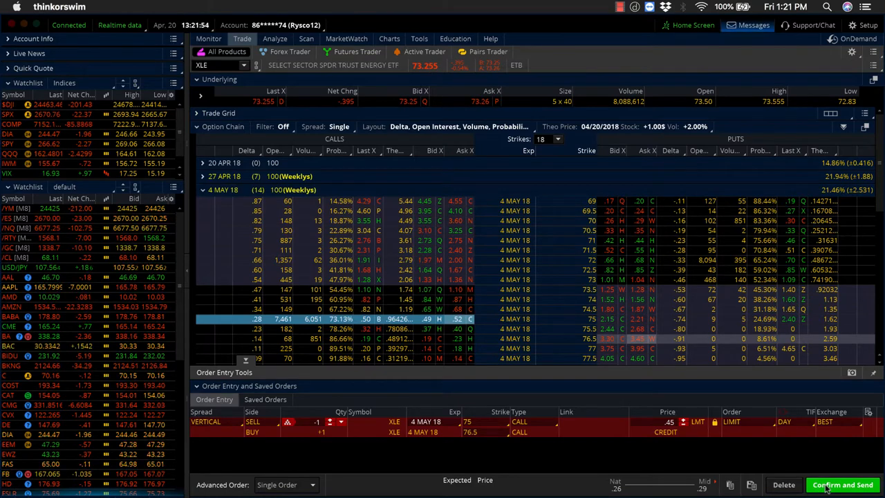
left_click(843, 484)
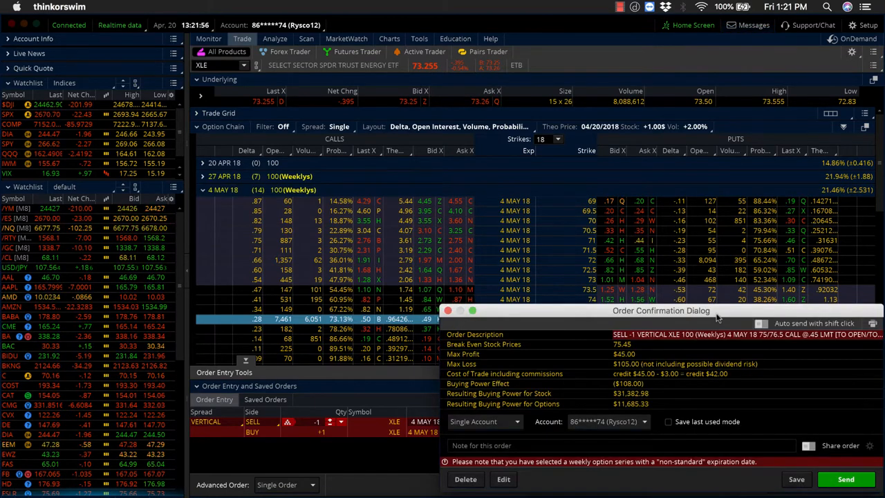